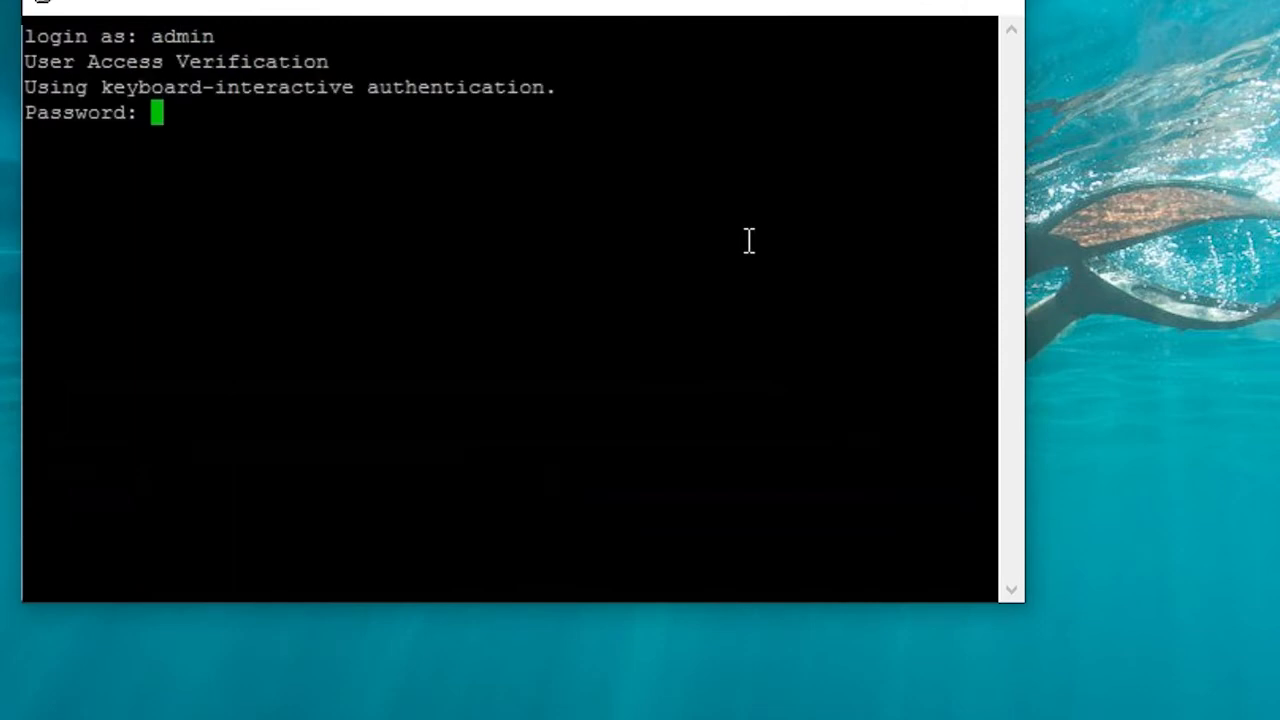
Run 'show hardware' to display software versions, chassis and memory details.
text(show)
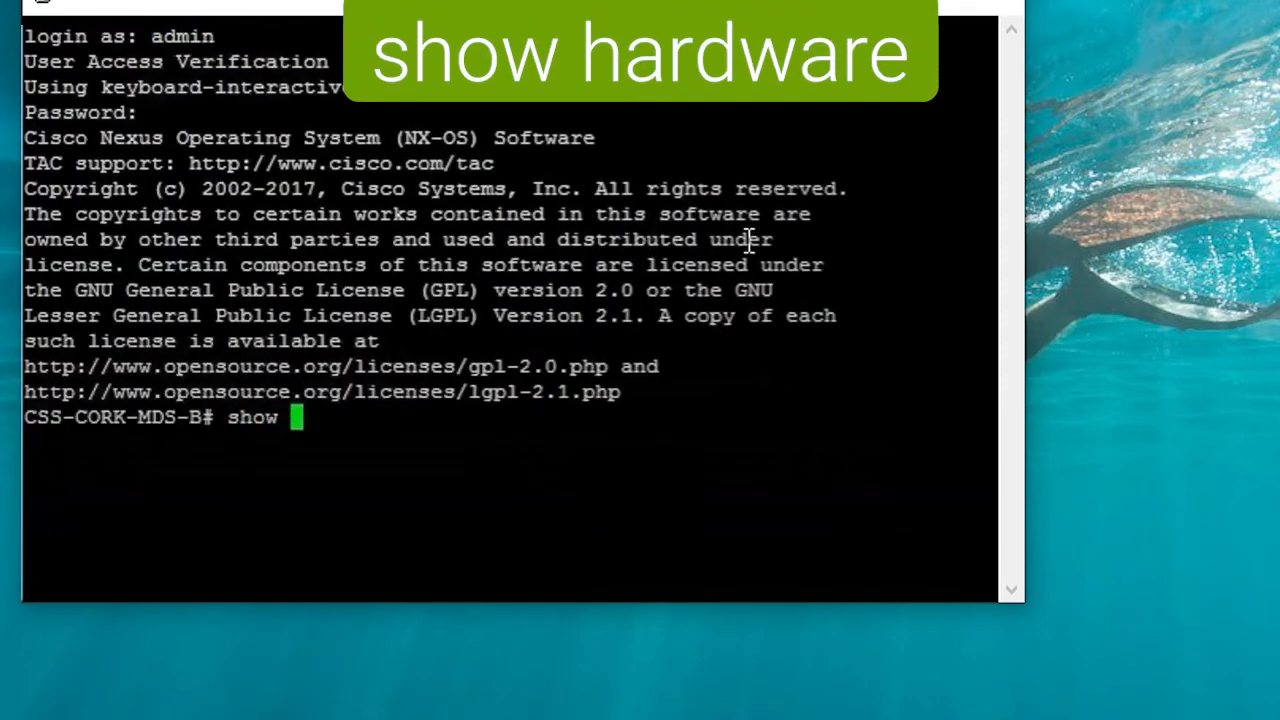
text(hardware)
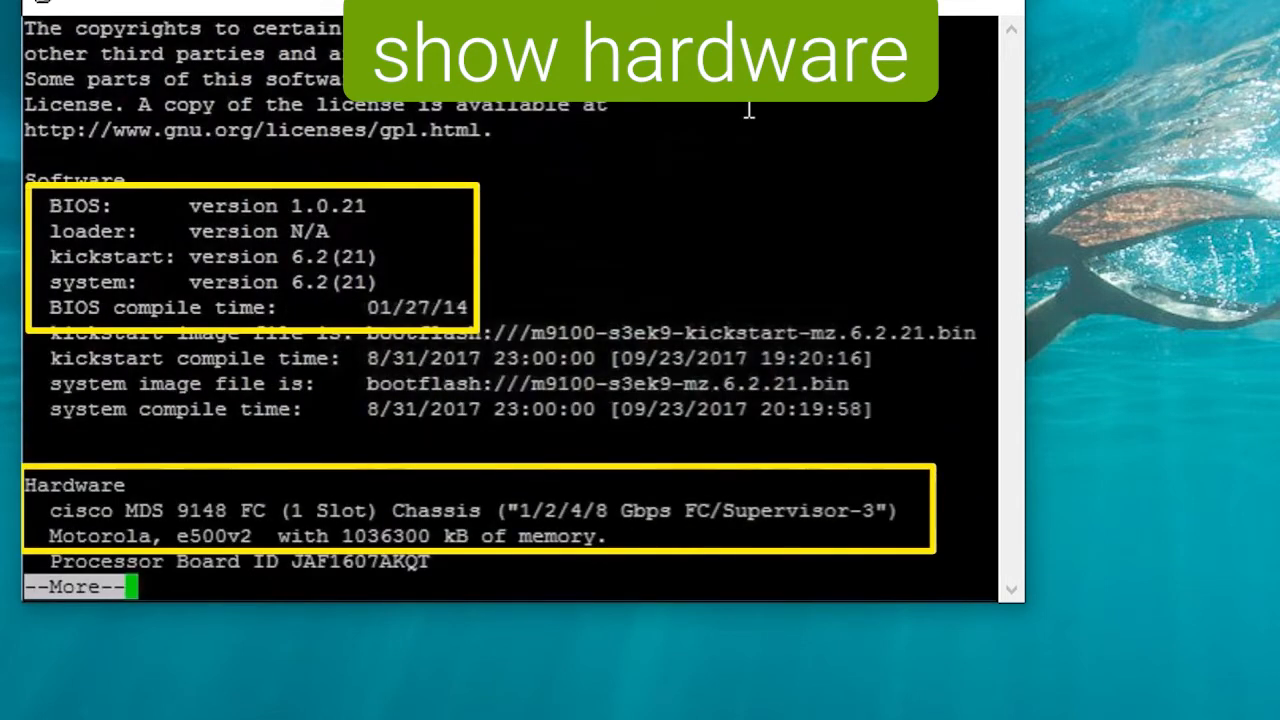
Finish the hardware report, then run 'show version' through to the 36-day kernel uptime.
key(space)
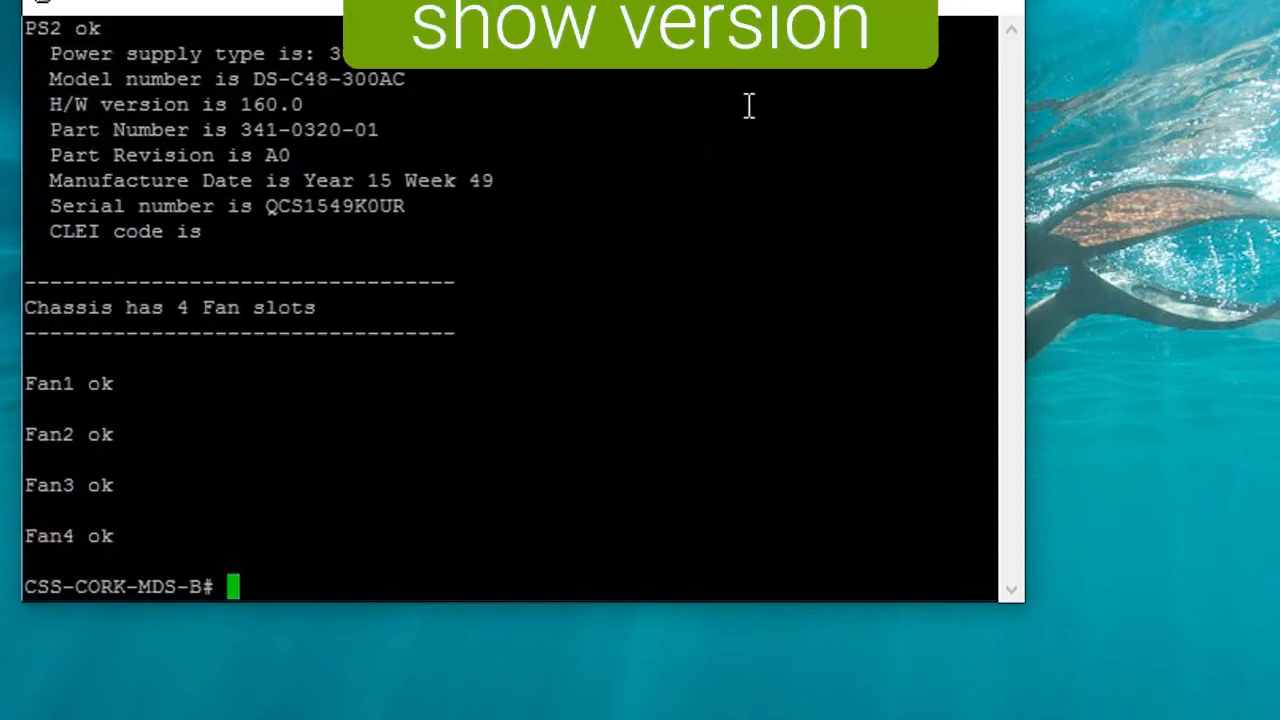
text(show version)
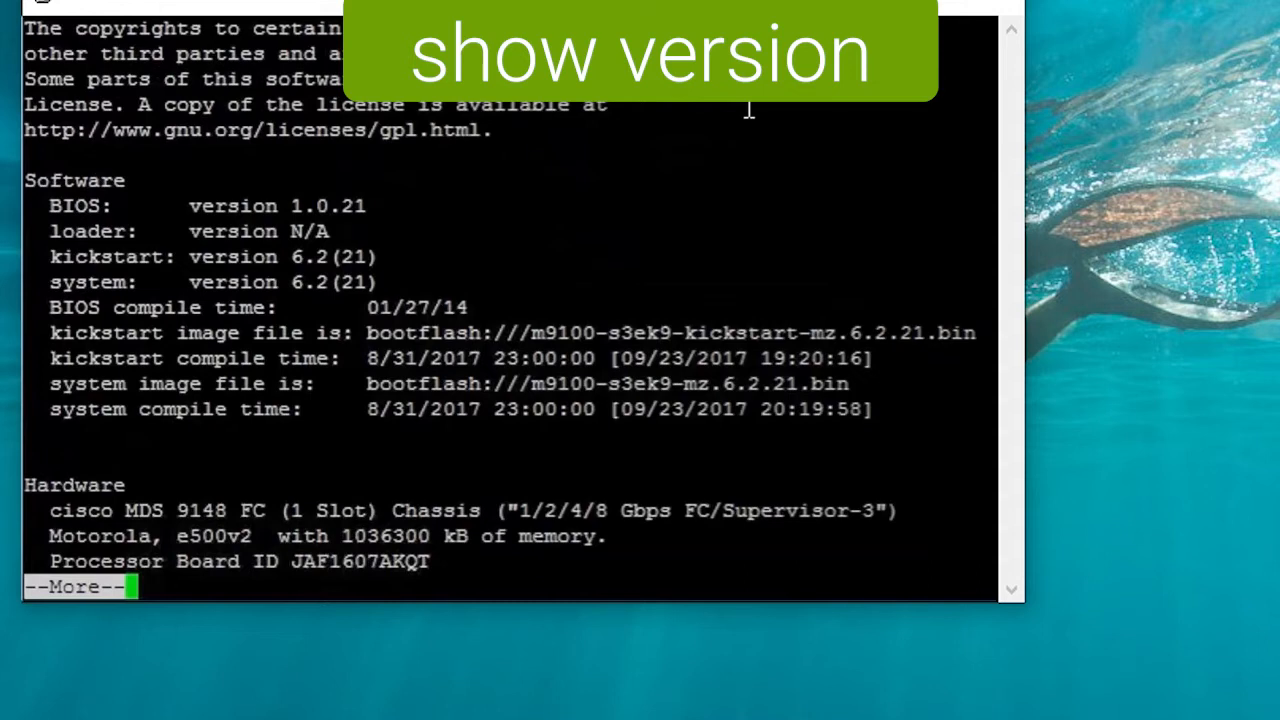
key(space)
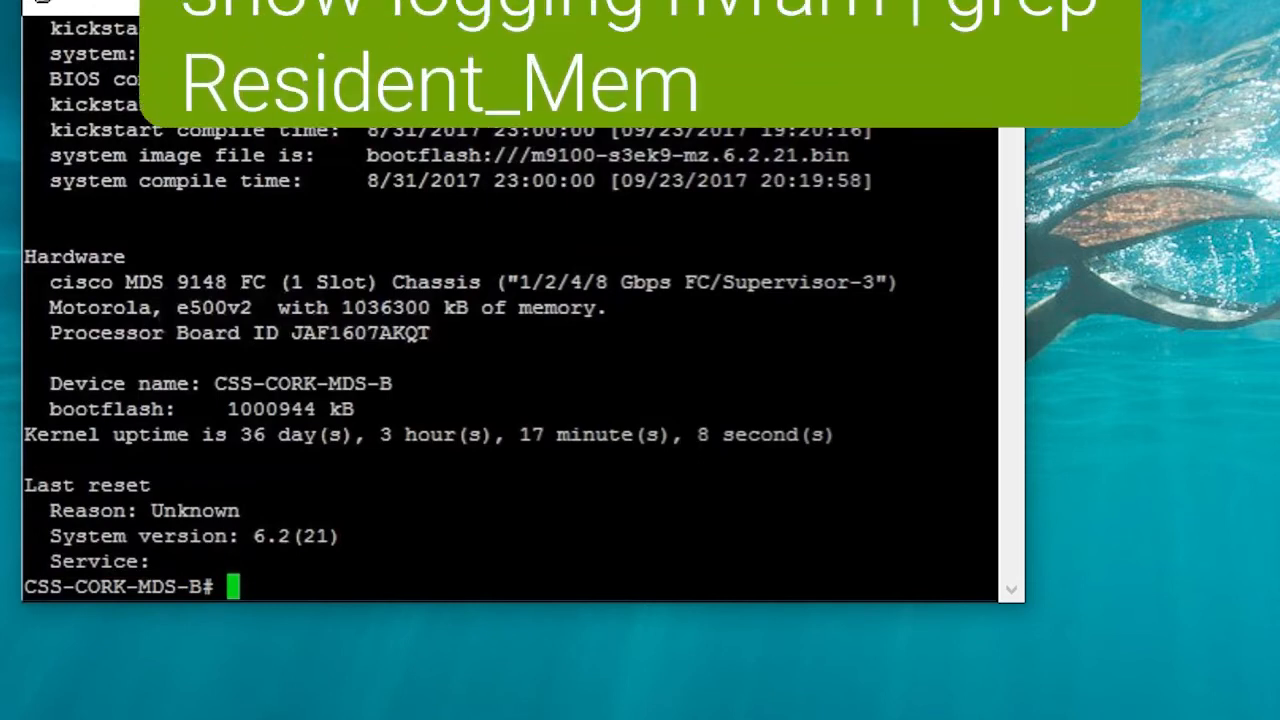
Run 'show logging nvram | grep Resident_Mem', which returns no matches.
text(show logging nvram | g)
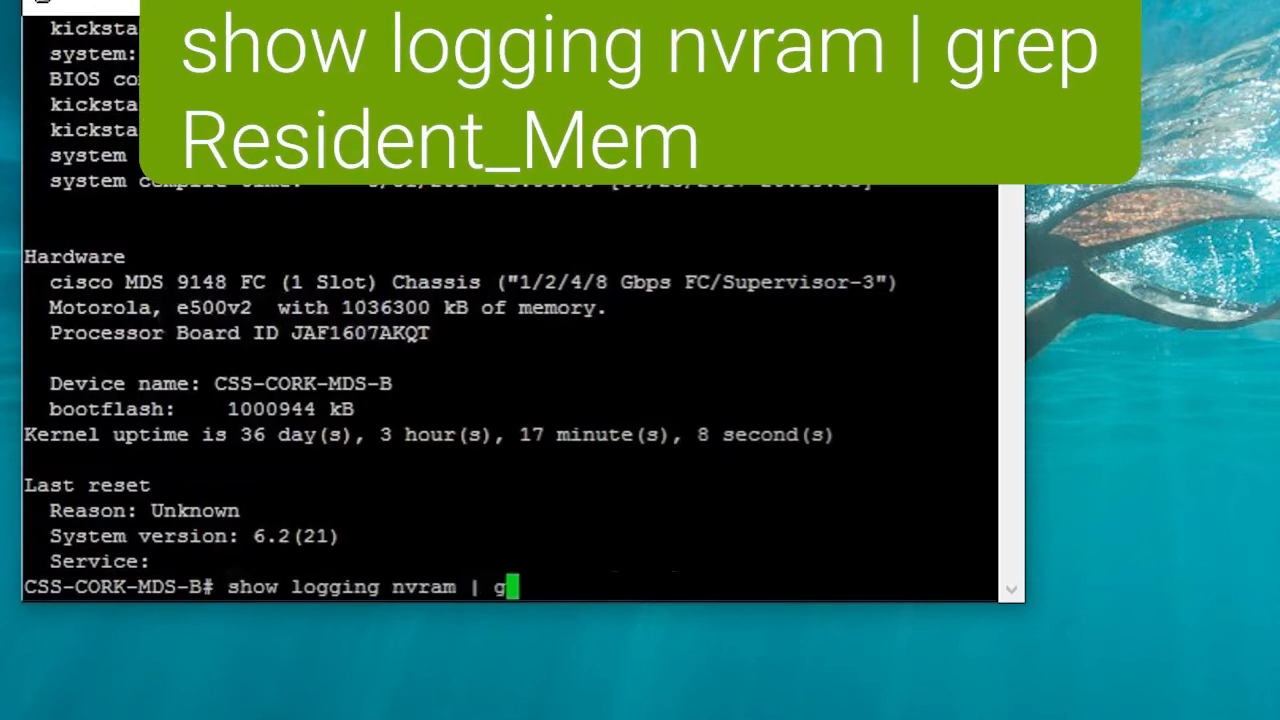
text(rep R)
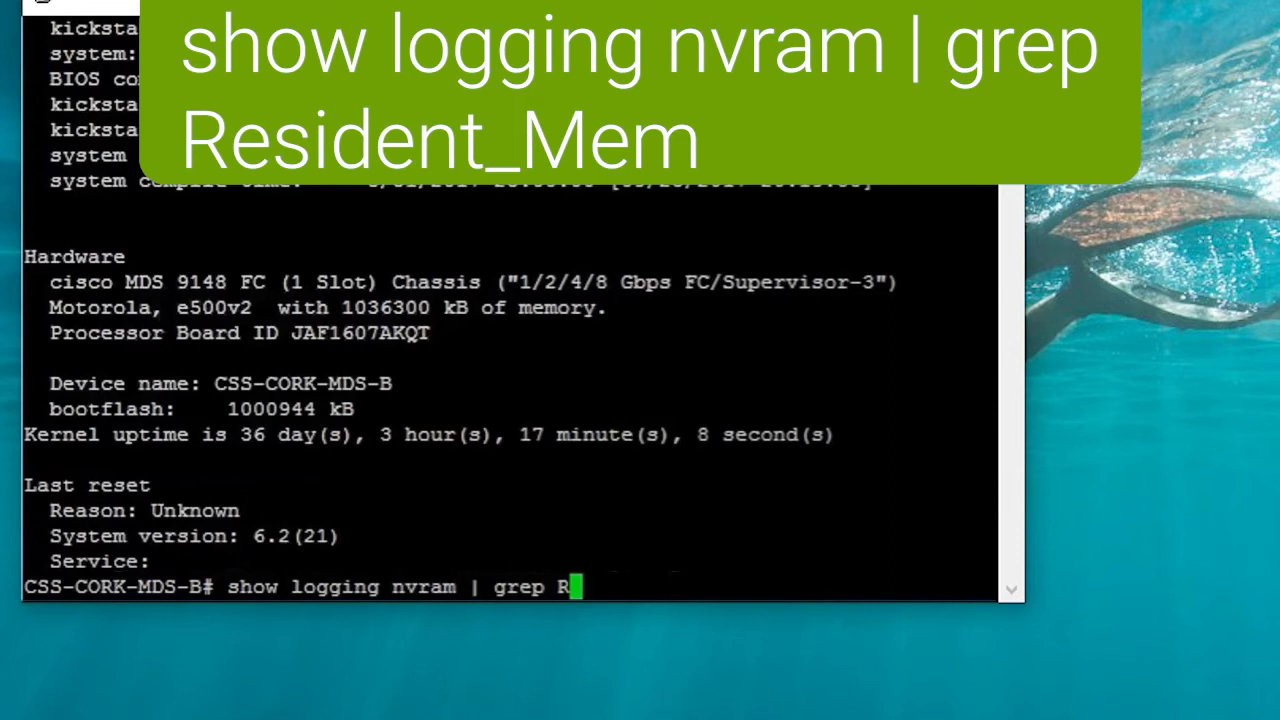
text(esident_Mem)
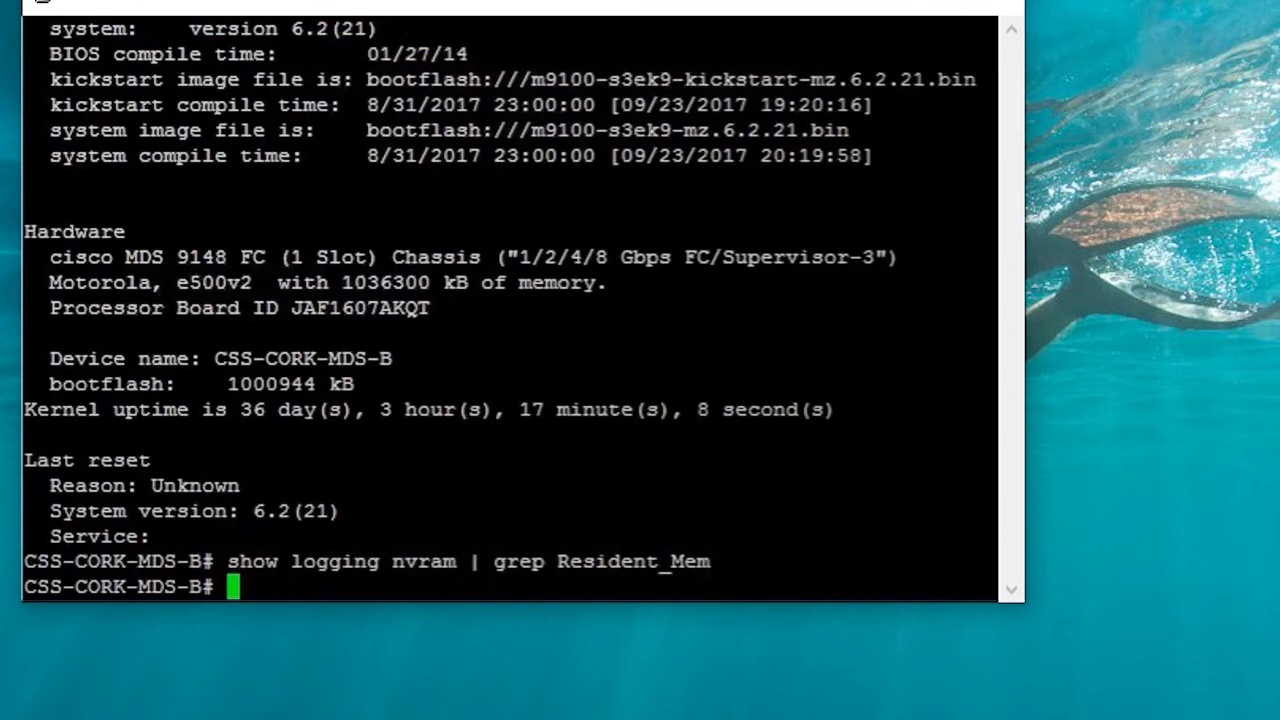
Run 'show system internal kernel meminfo | i Low' to view LowTotal and LowFree.
text(show system internal kernel meminfo | i Low)
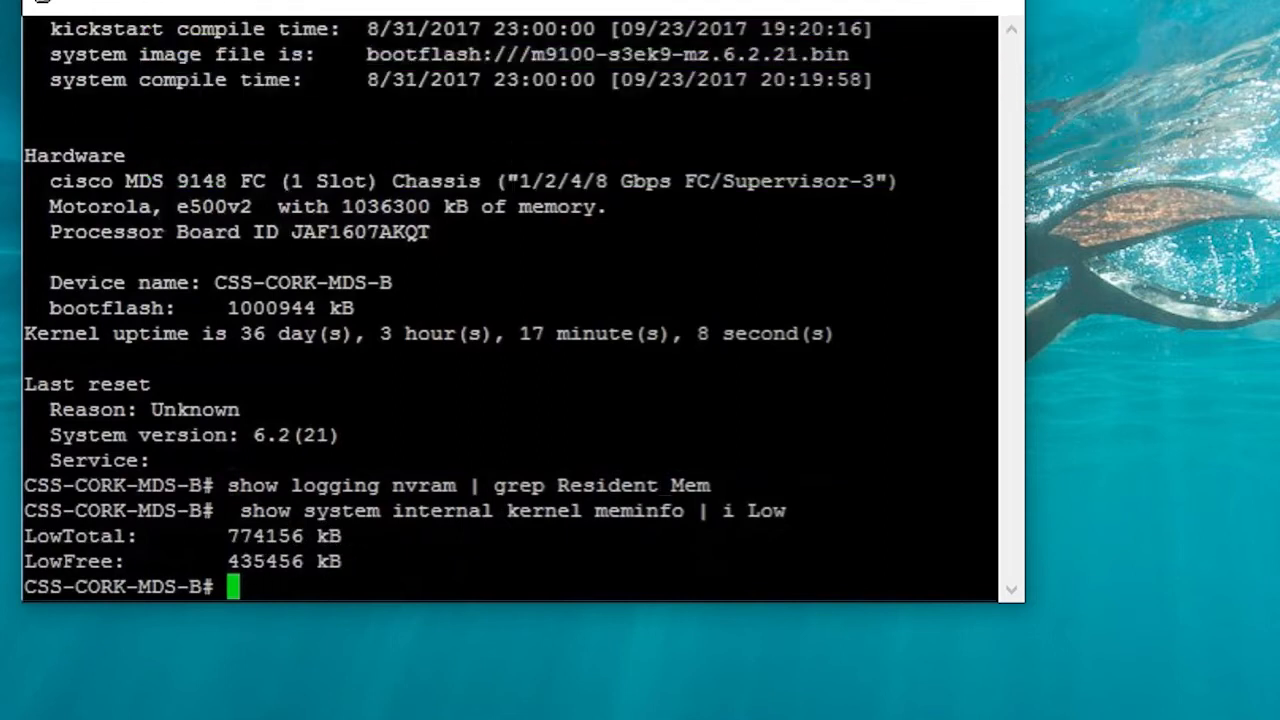
mouse_move(683, 538)
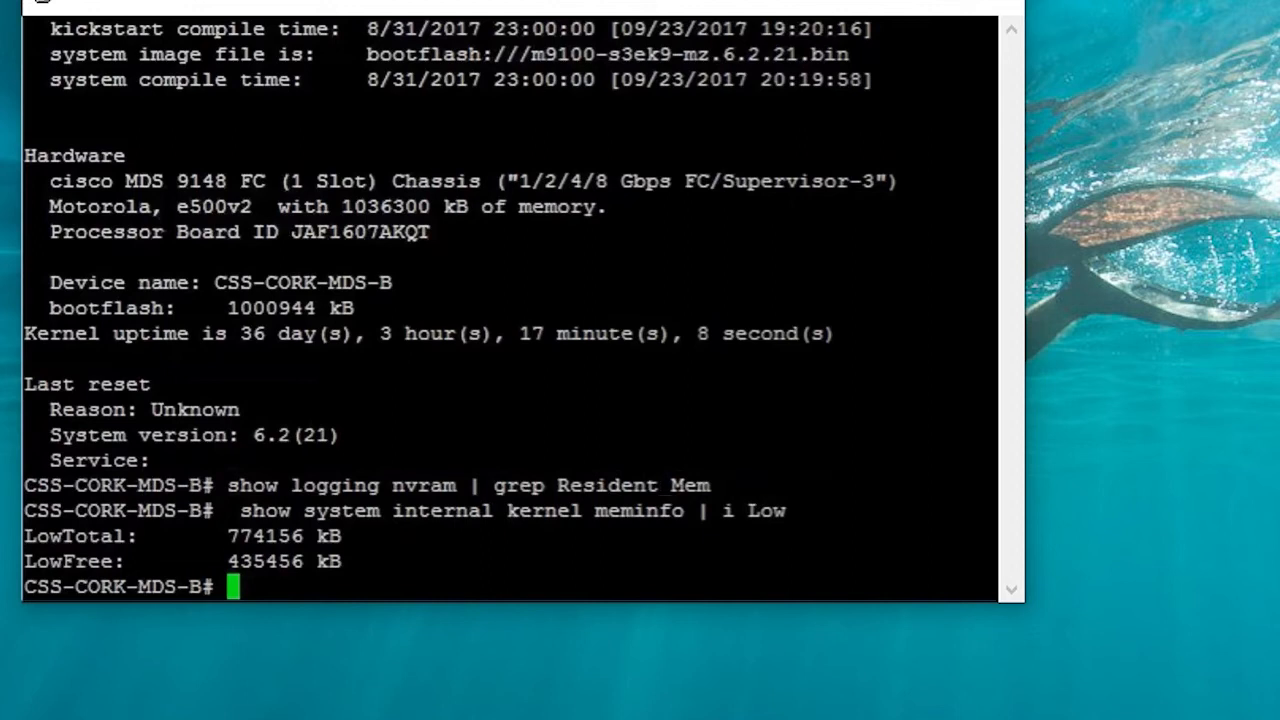
Copy running-config to startup-config, then enter 'reload' at the prompt.
text(copy running-config startup-config)
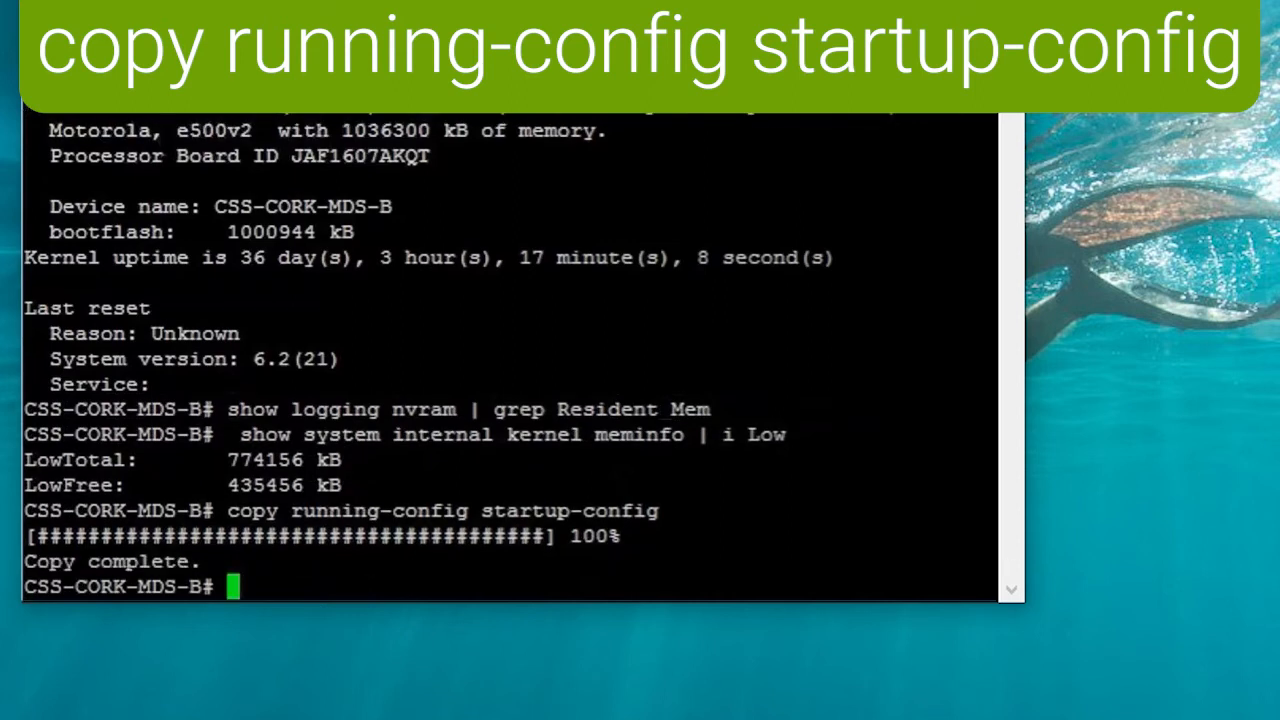
text(reload)
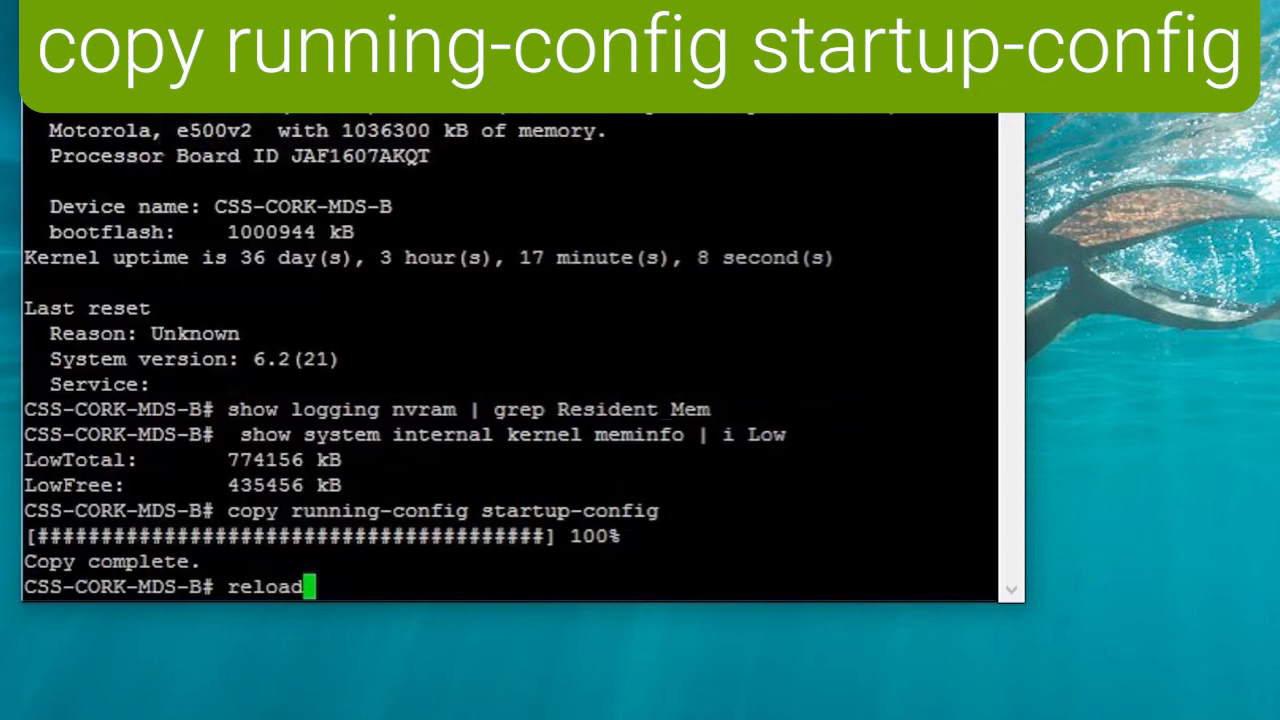